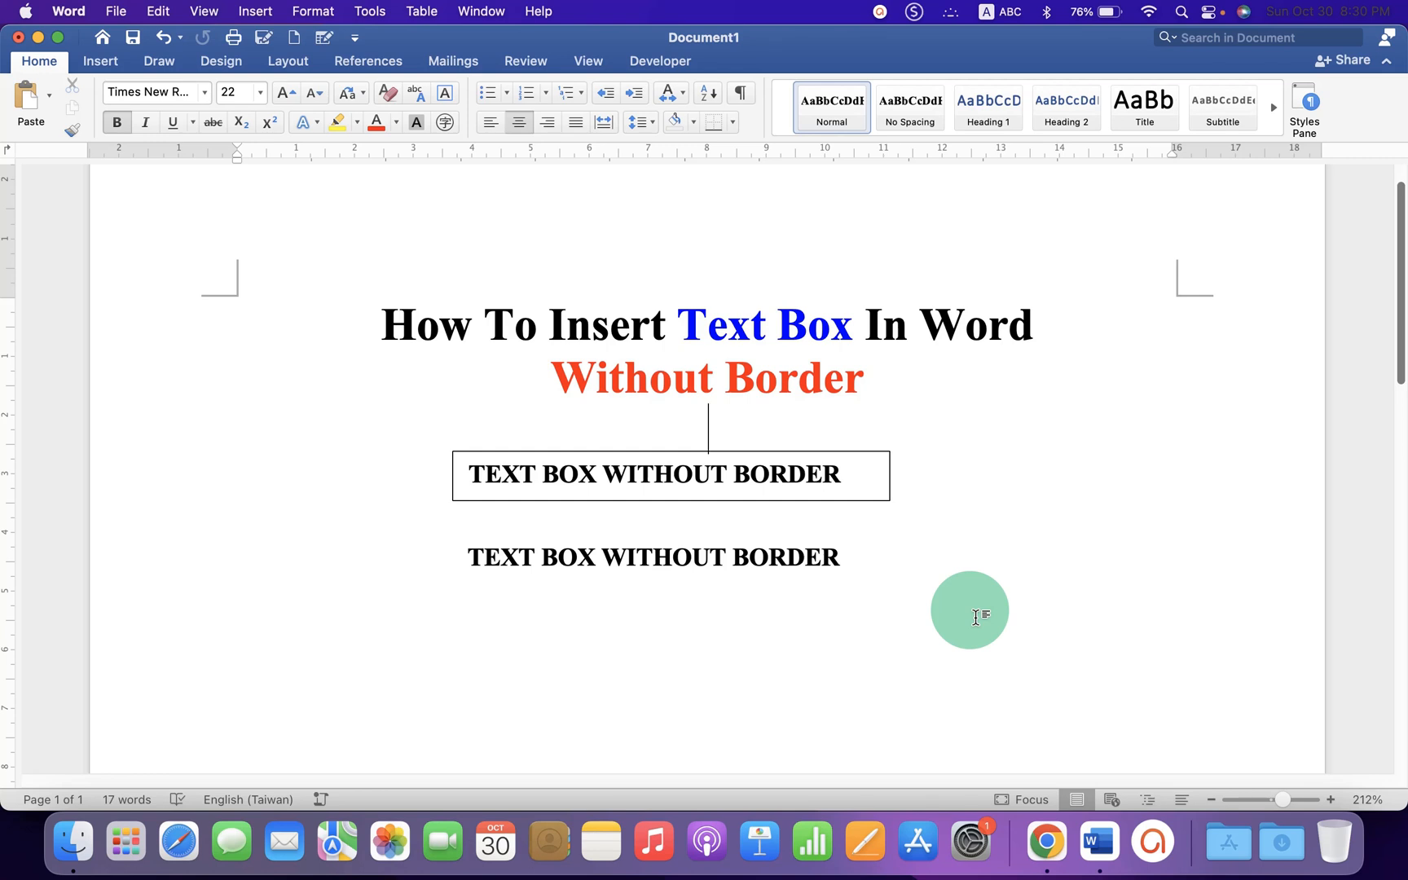
# Draw a second text box below the first holding the bold TEXT BOX WITHOUT BORDER text.
pyautogui.click(672, 474)
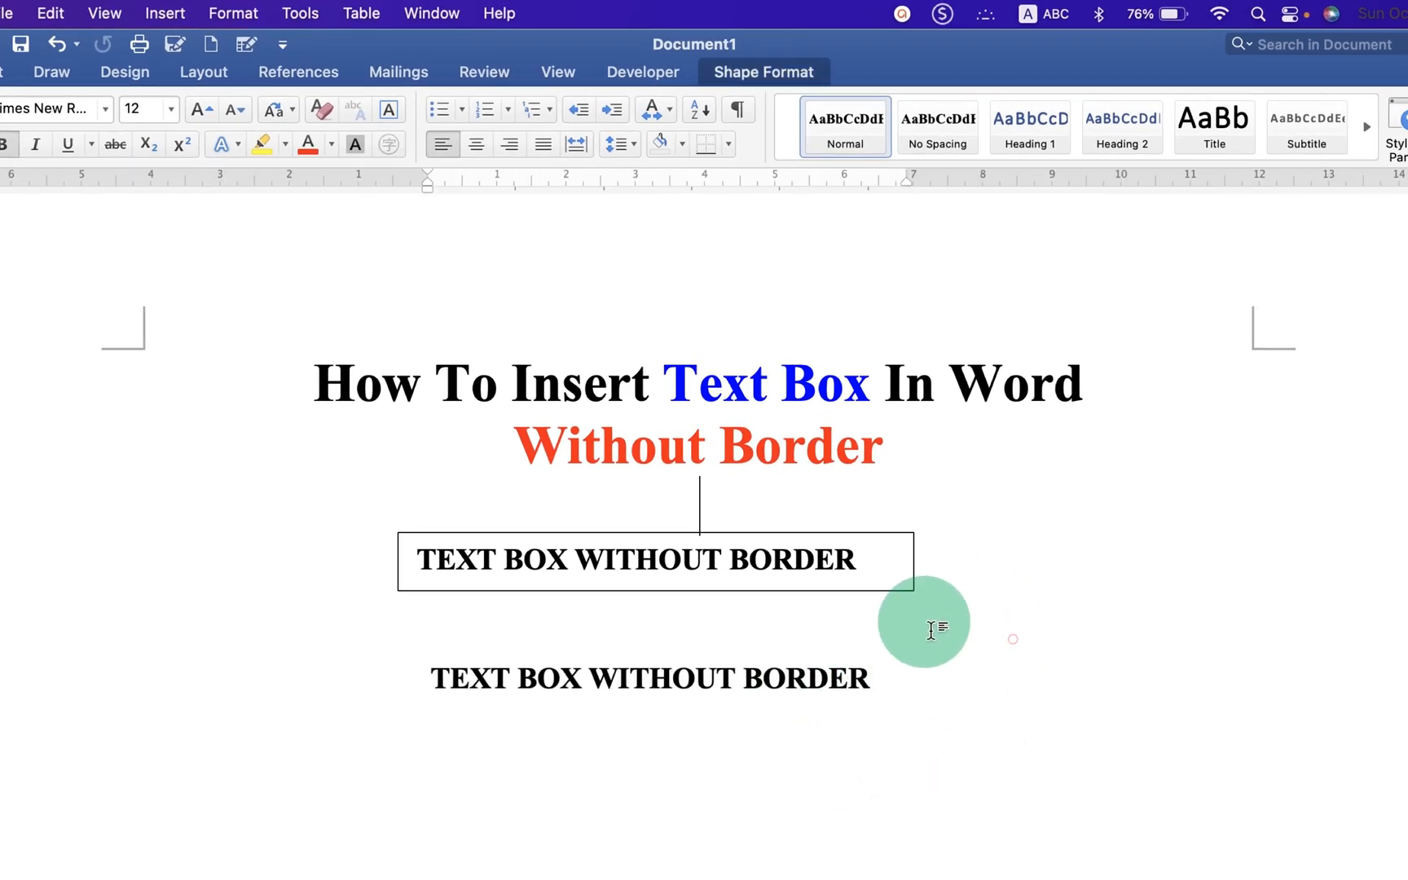
pyautogui.click(648, 678)
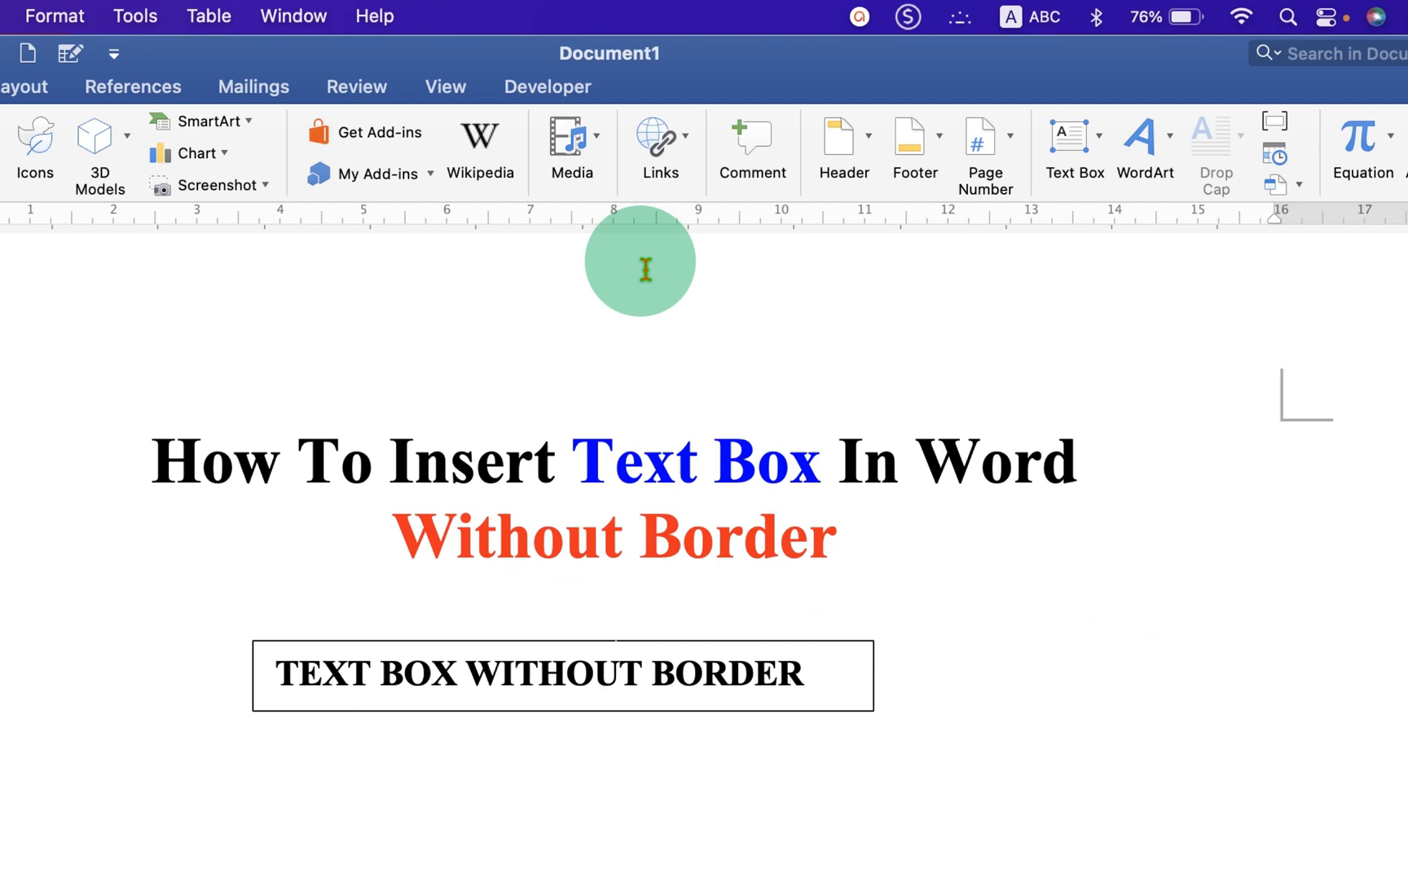
pyautogui.moveTo(1072, 148)
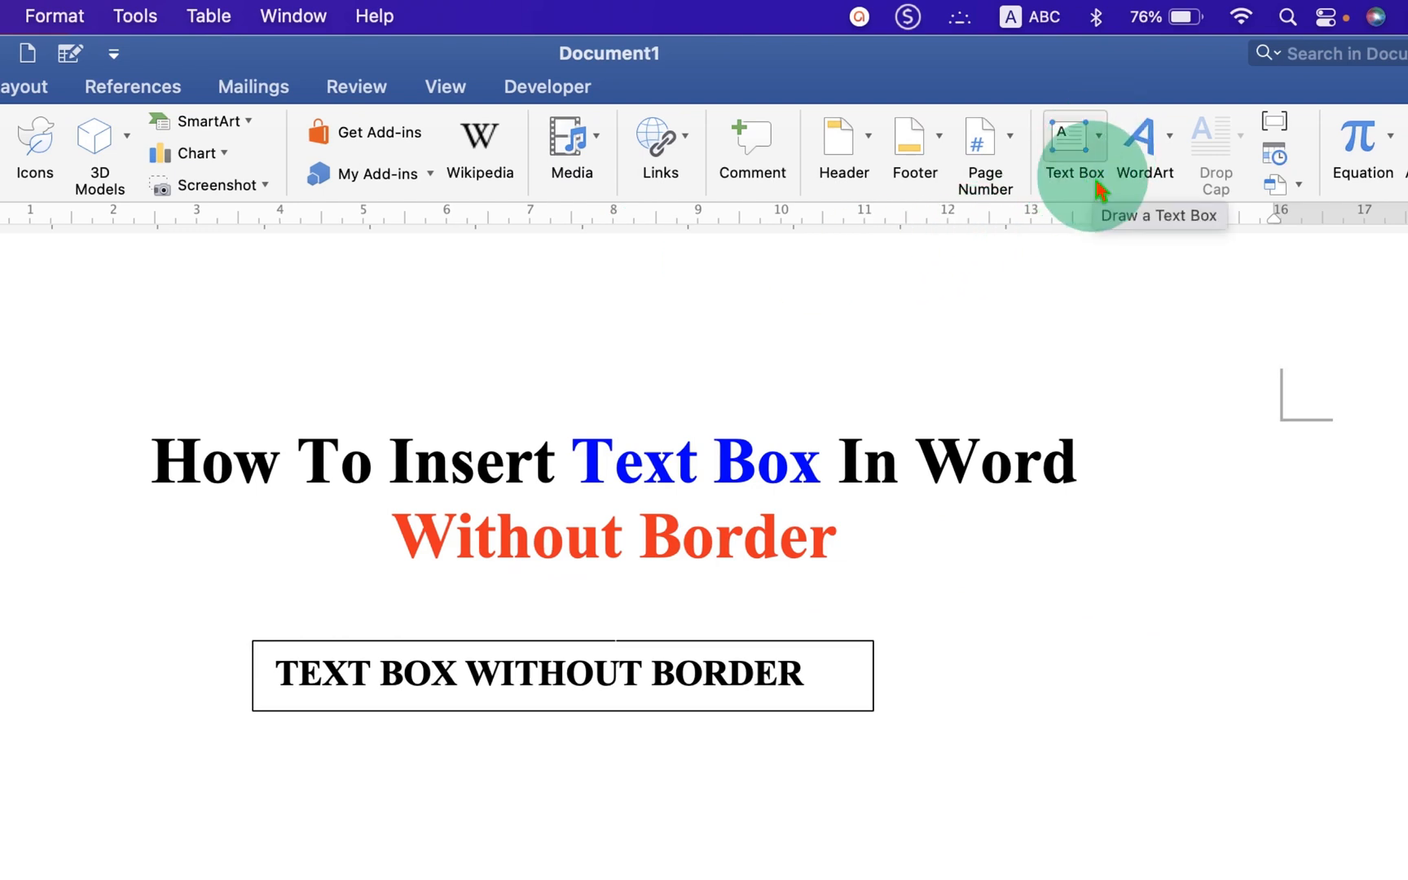
pyautogui.click(1072, 143)
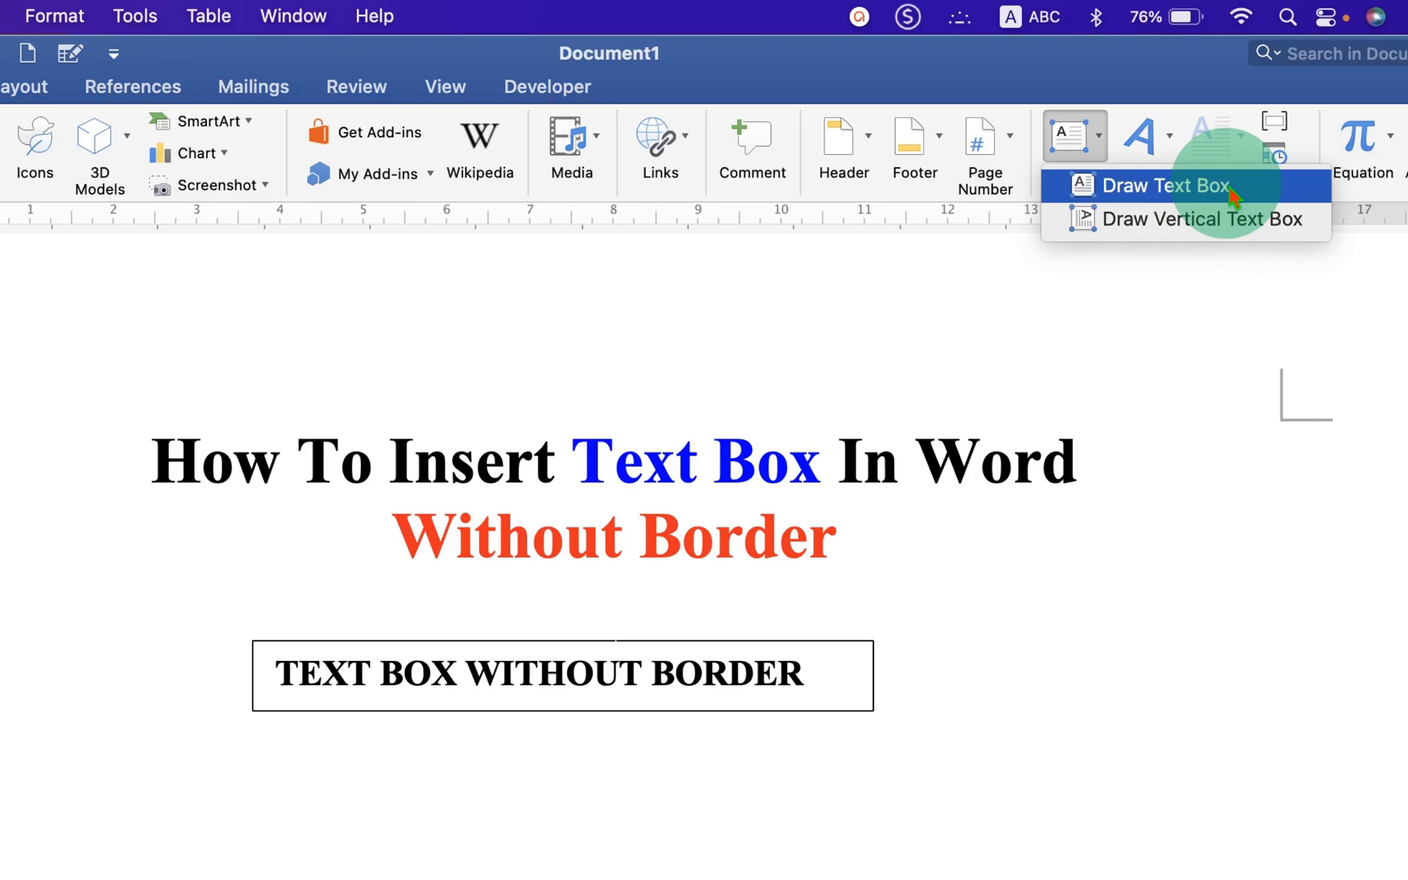
pyautogui.click(1167, 185)
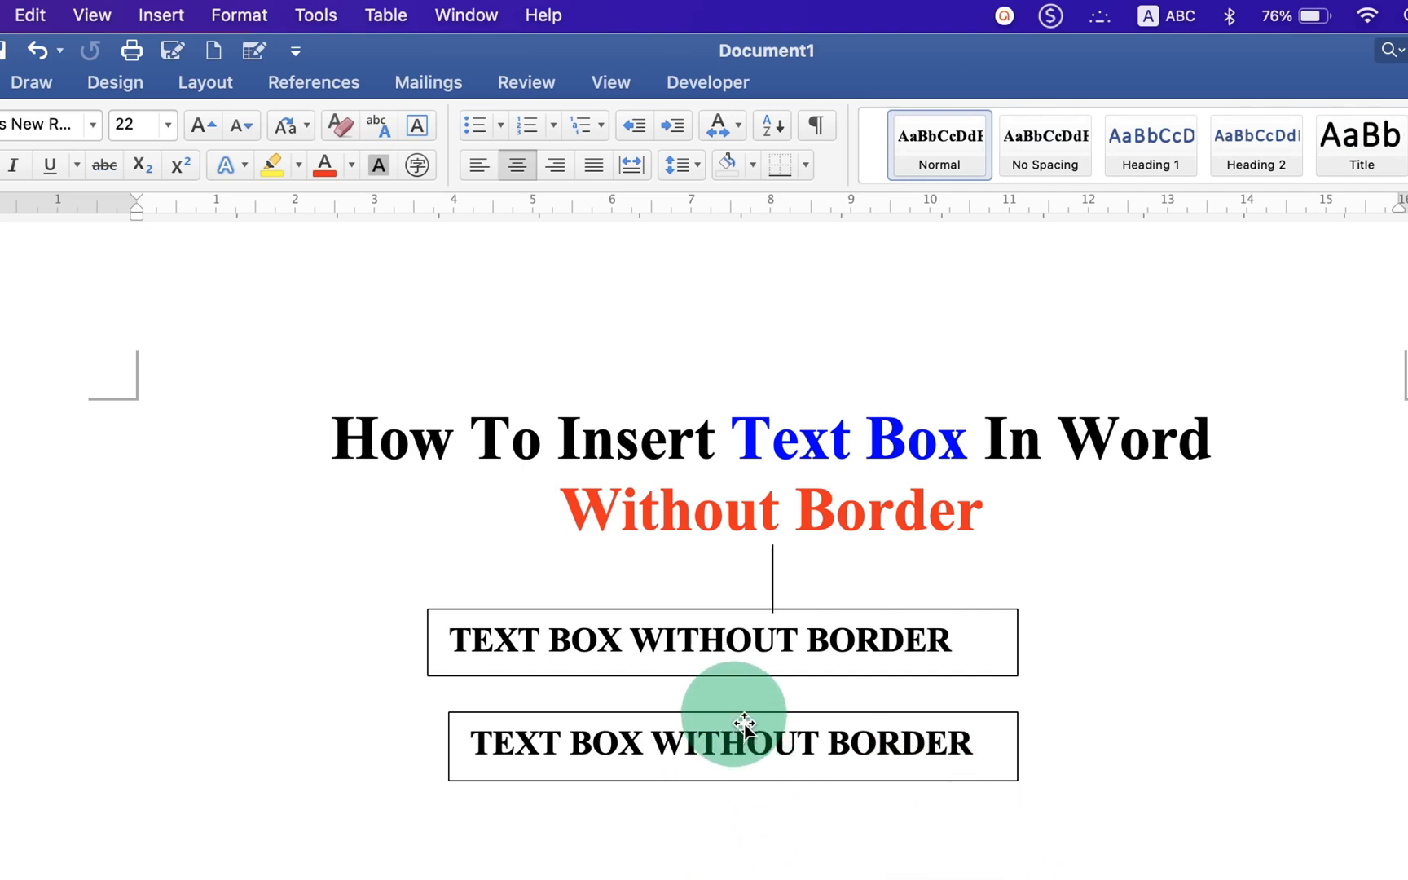
# Select the second text box and bring up its shortcut menu.
pyautogui.click(733, 743)
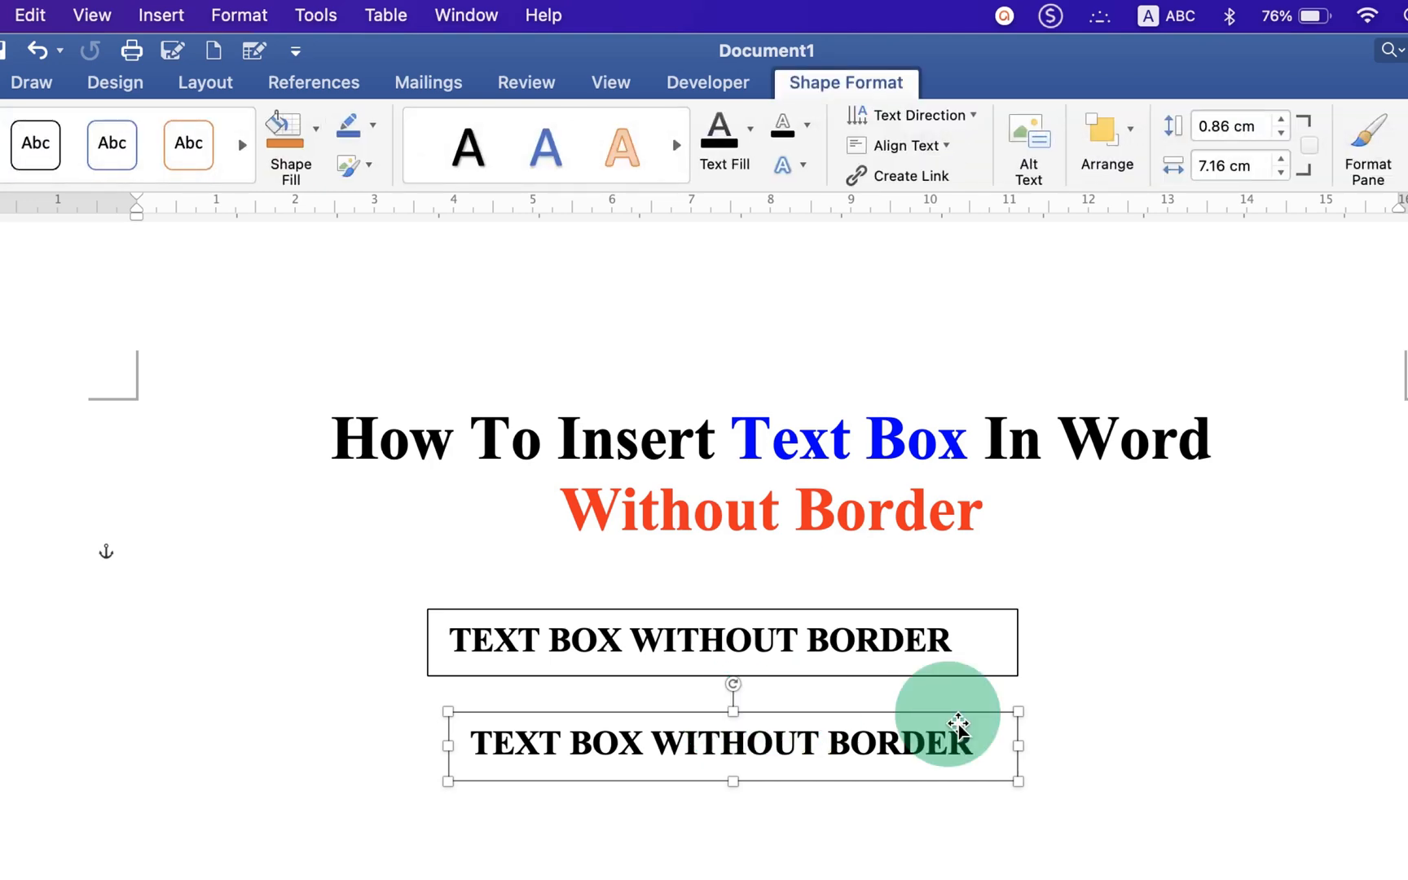
pyautogui.rightClick(956, 726)
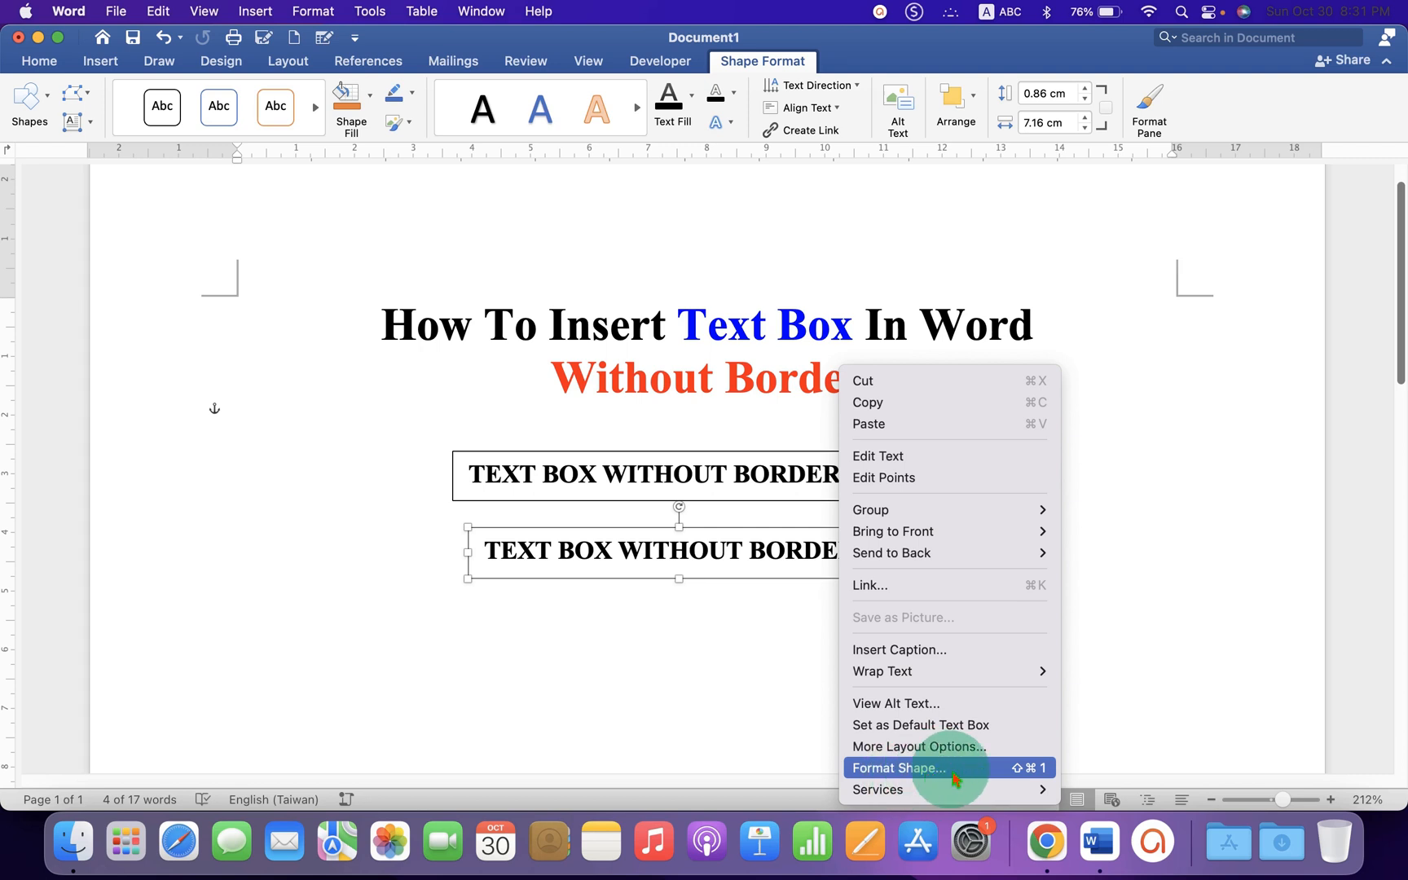
pyautogui.moveTo(1041, 780)
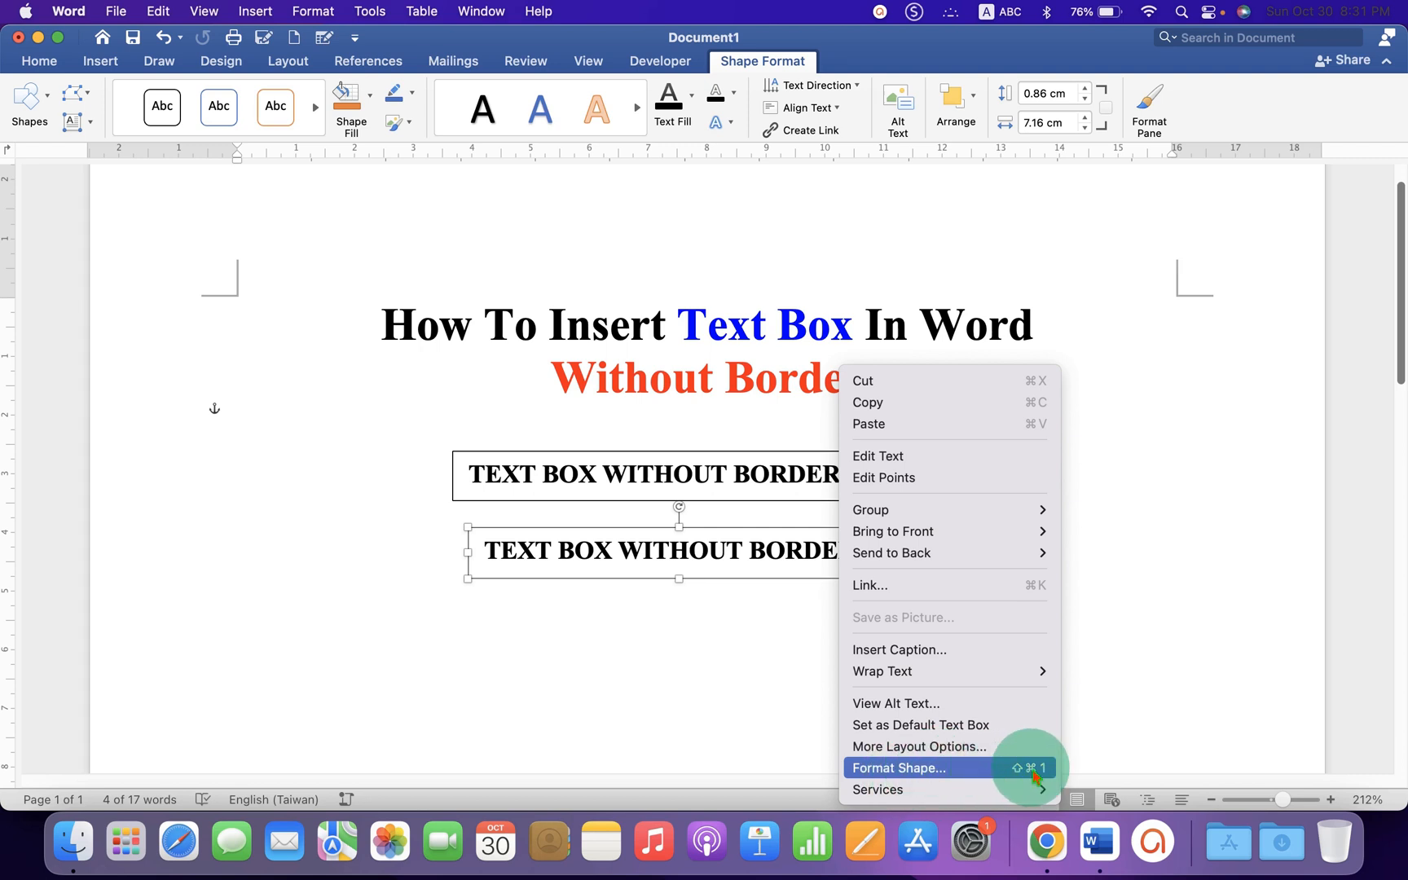
pyautogui.moveTo(970, 777)
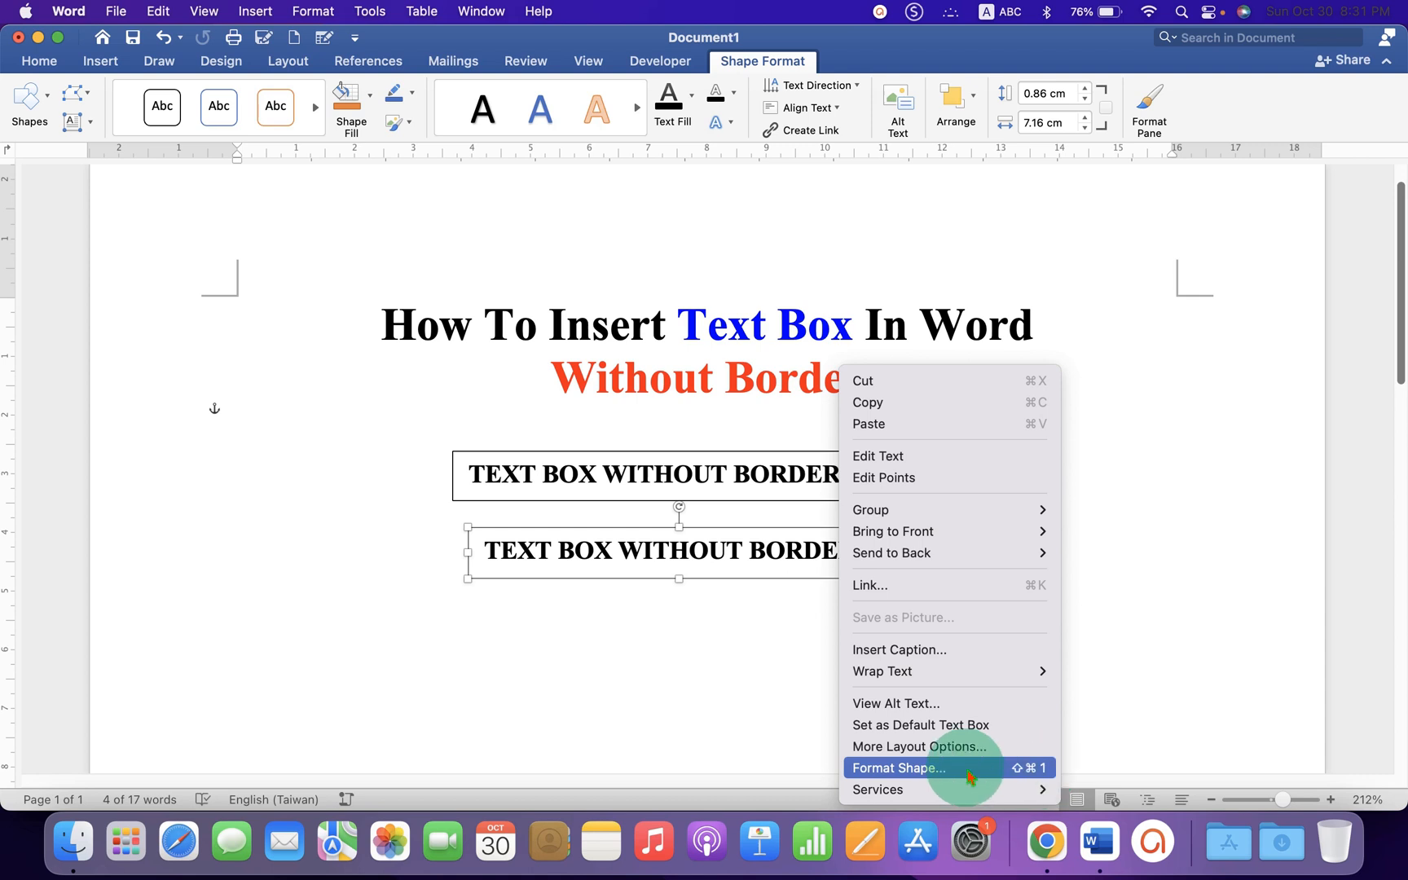
# Show the Format Shape line settings with the outline colour palette for the second box.
pyautogui.click(899, 767)
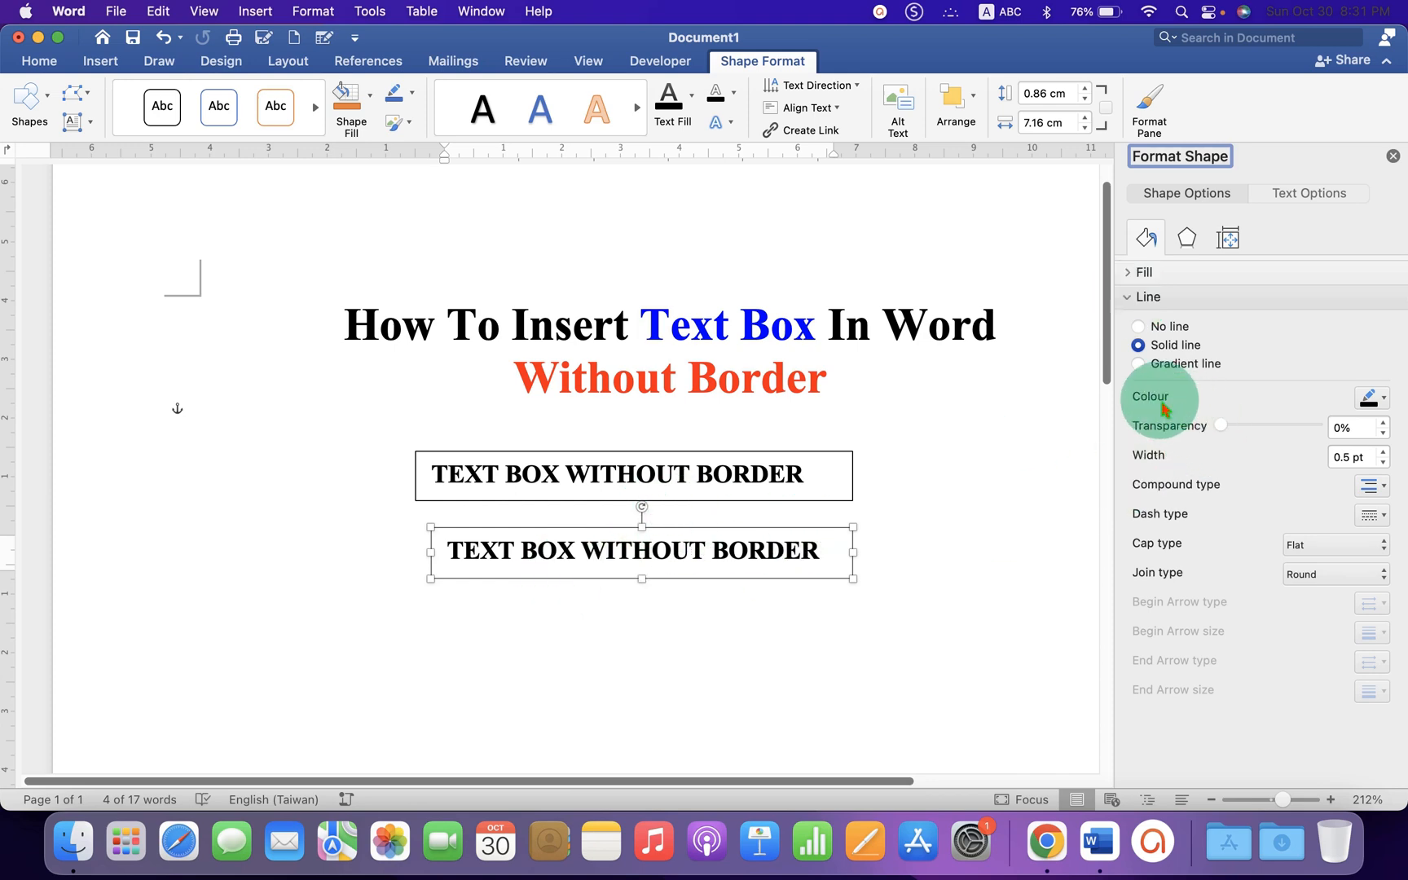
pyautogui.moveTo(1371, 396)
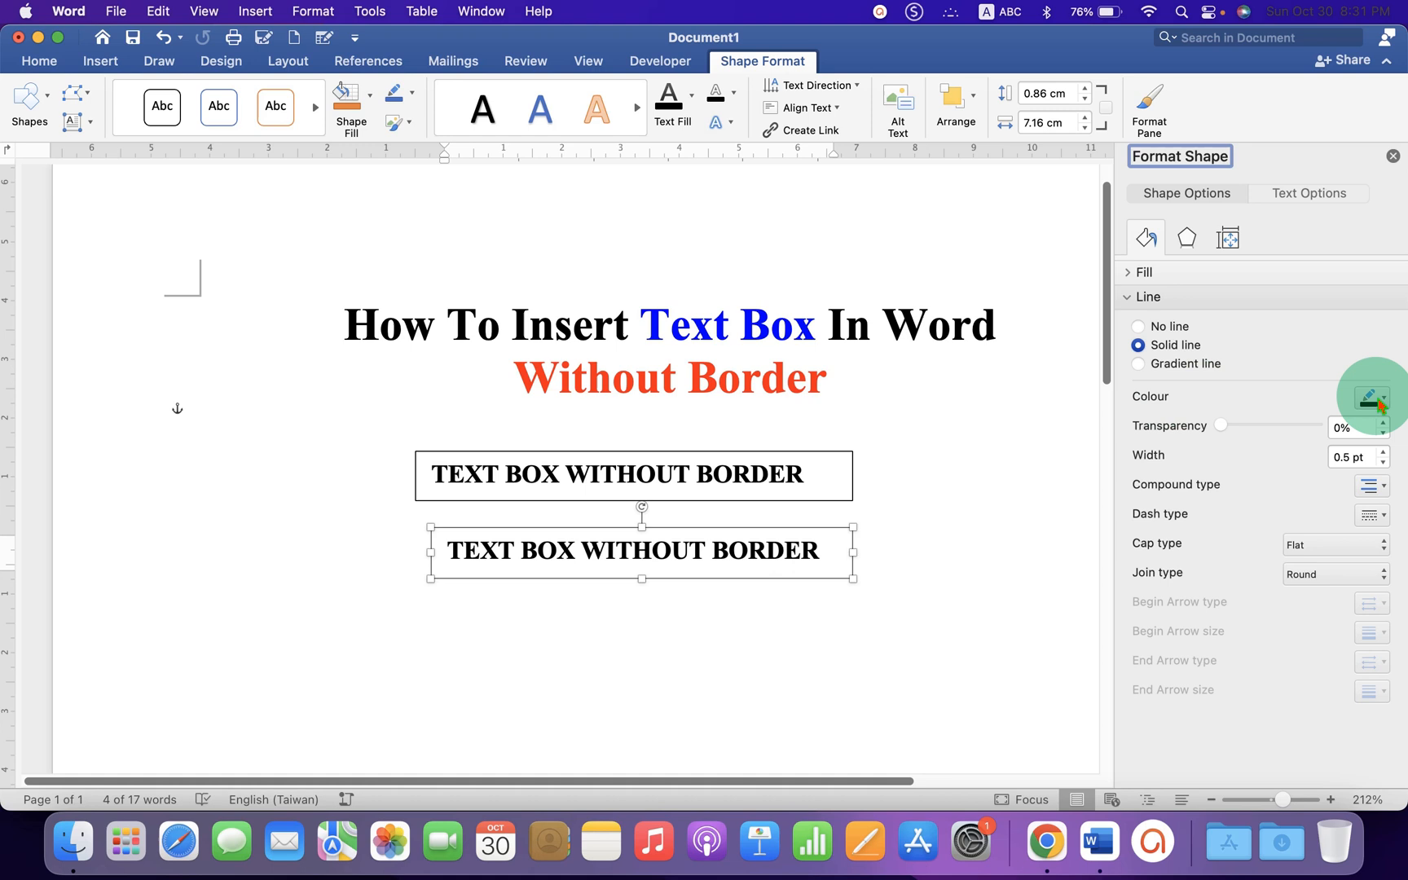
pyautogui.click(1380, 396)
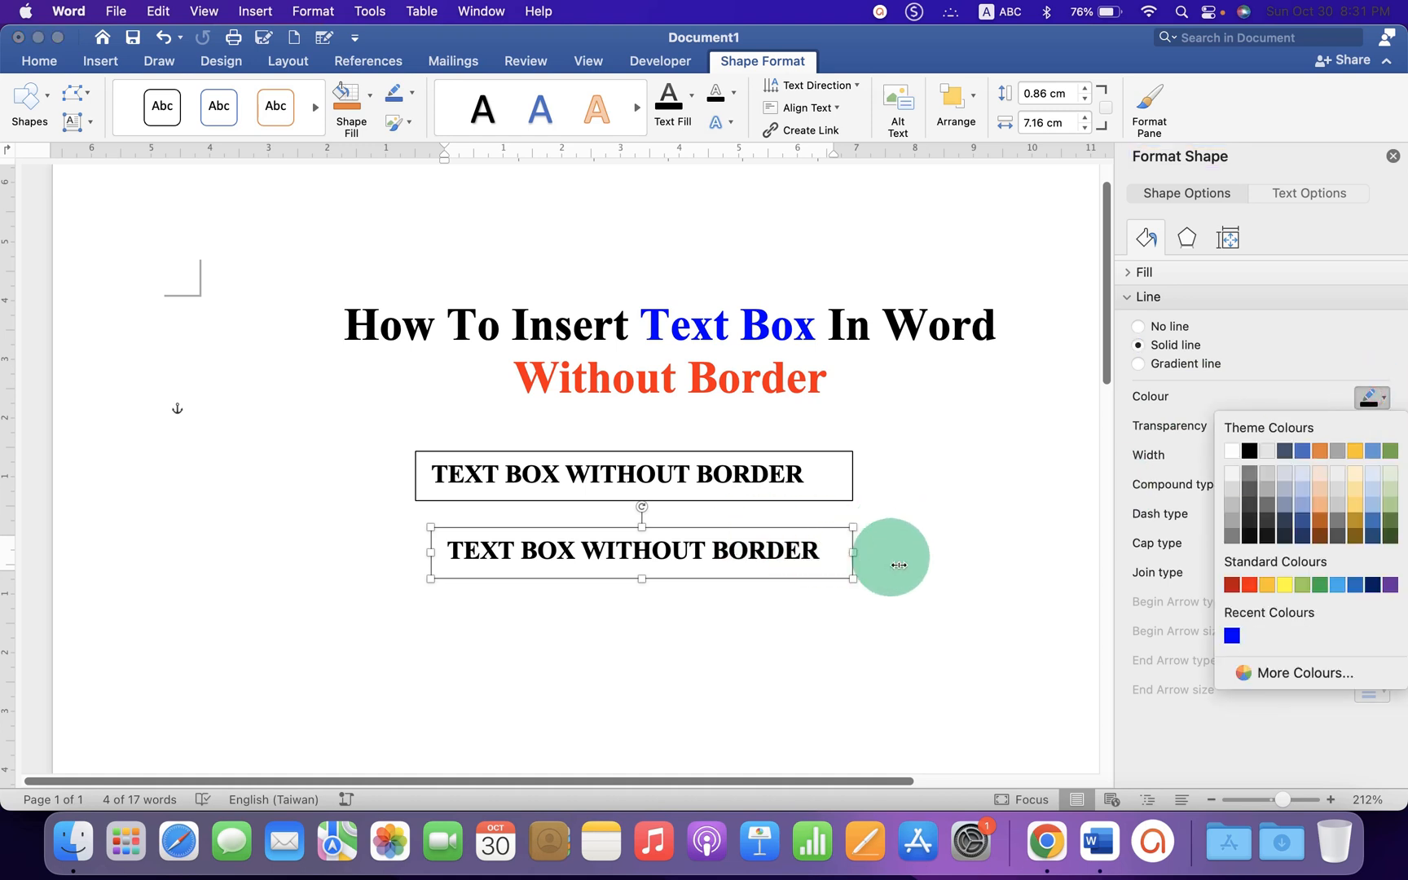
pyautogui.moveTo(1235, 451)
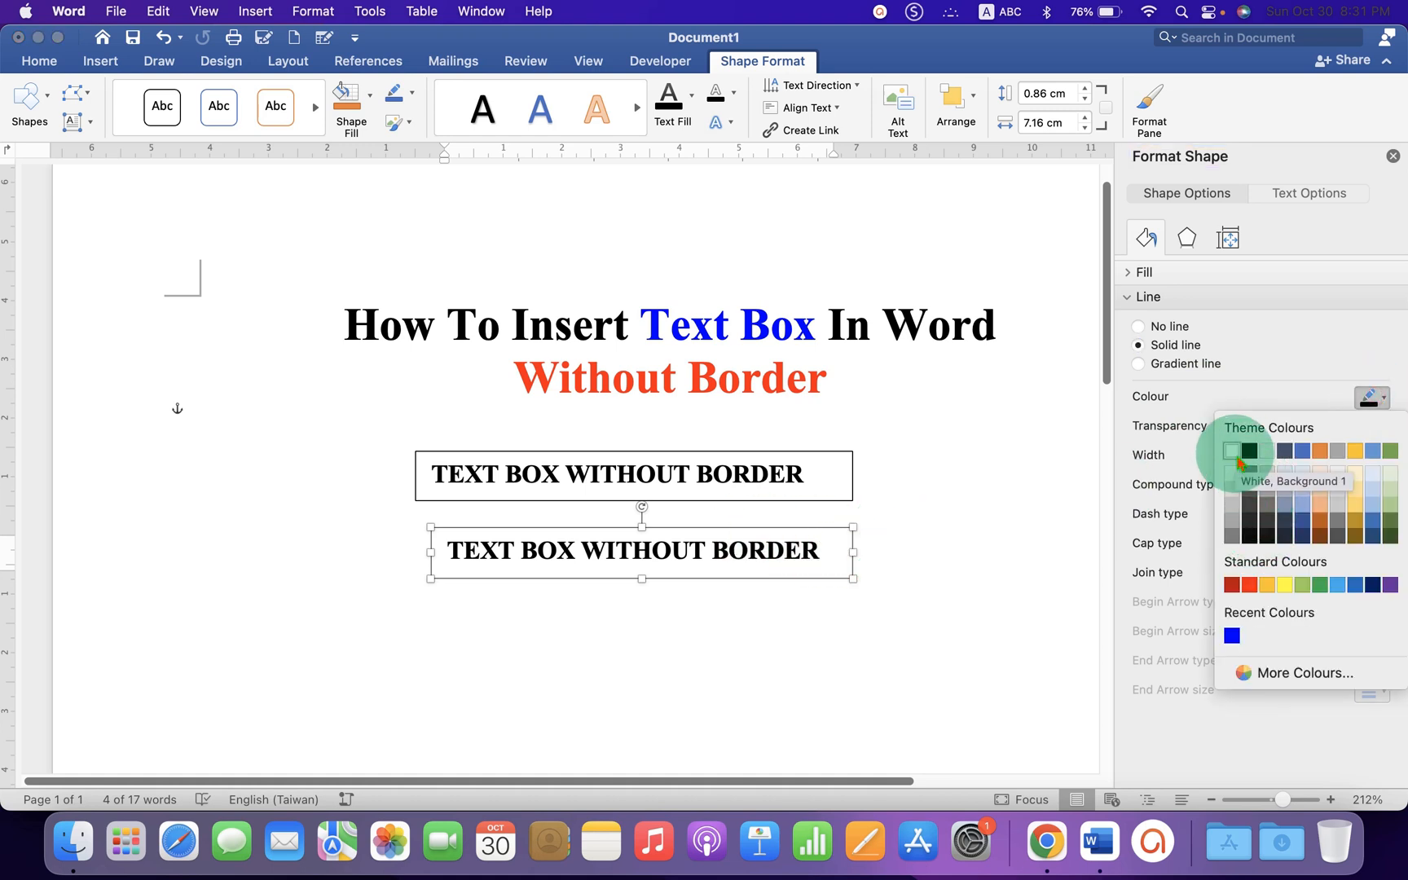
pyautogui.moveTo(1168, 736)
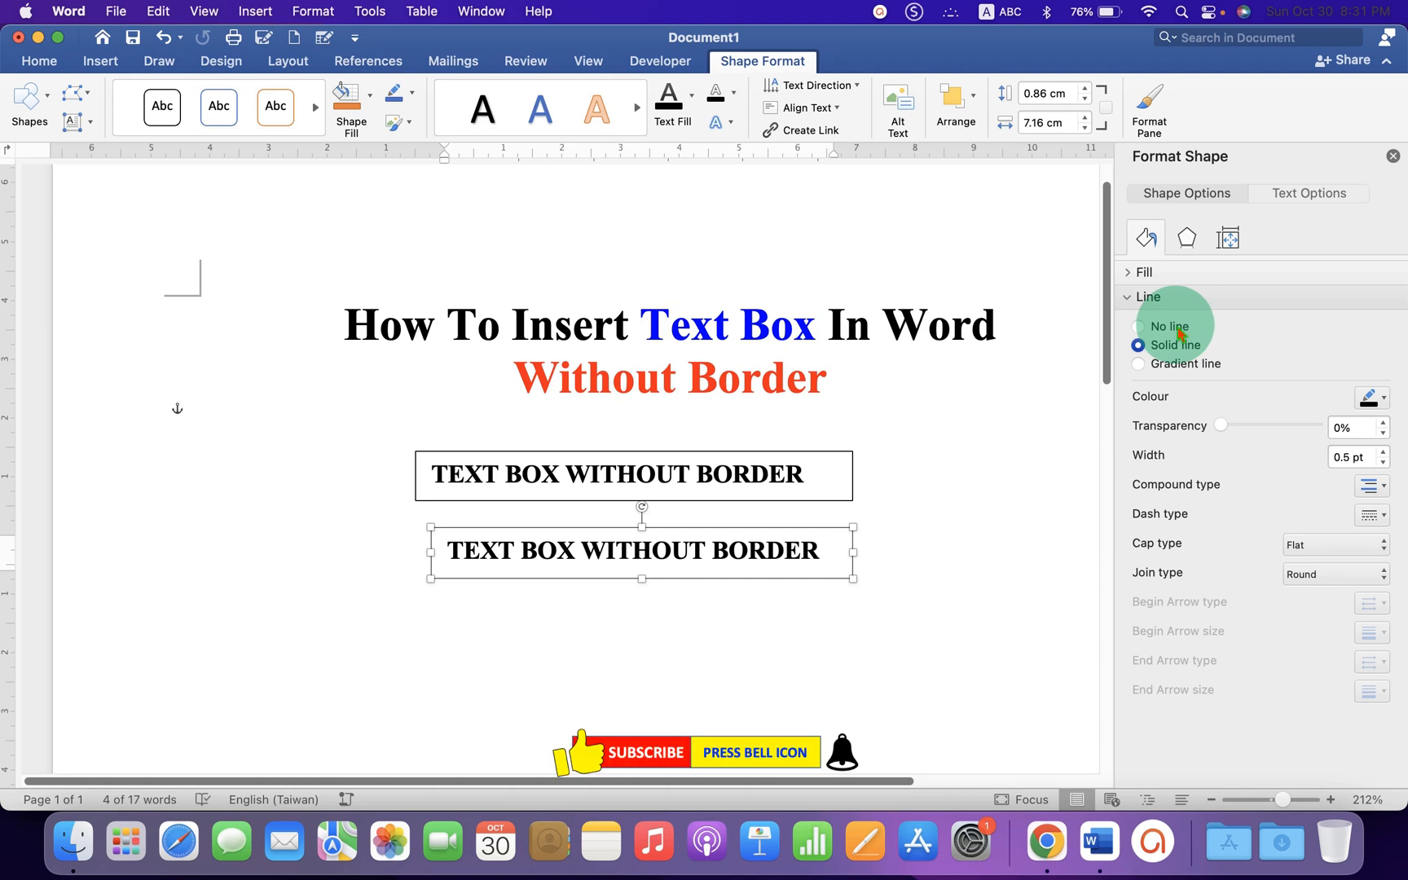
# Set the second text box's line to No line so only its bold text shows.
pyautogui.click(1137, 326)
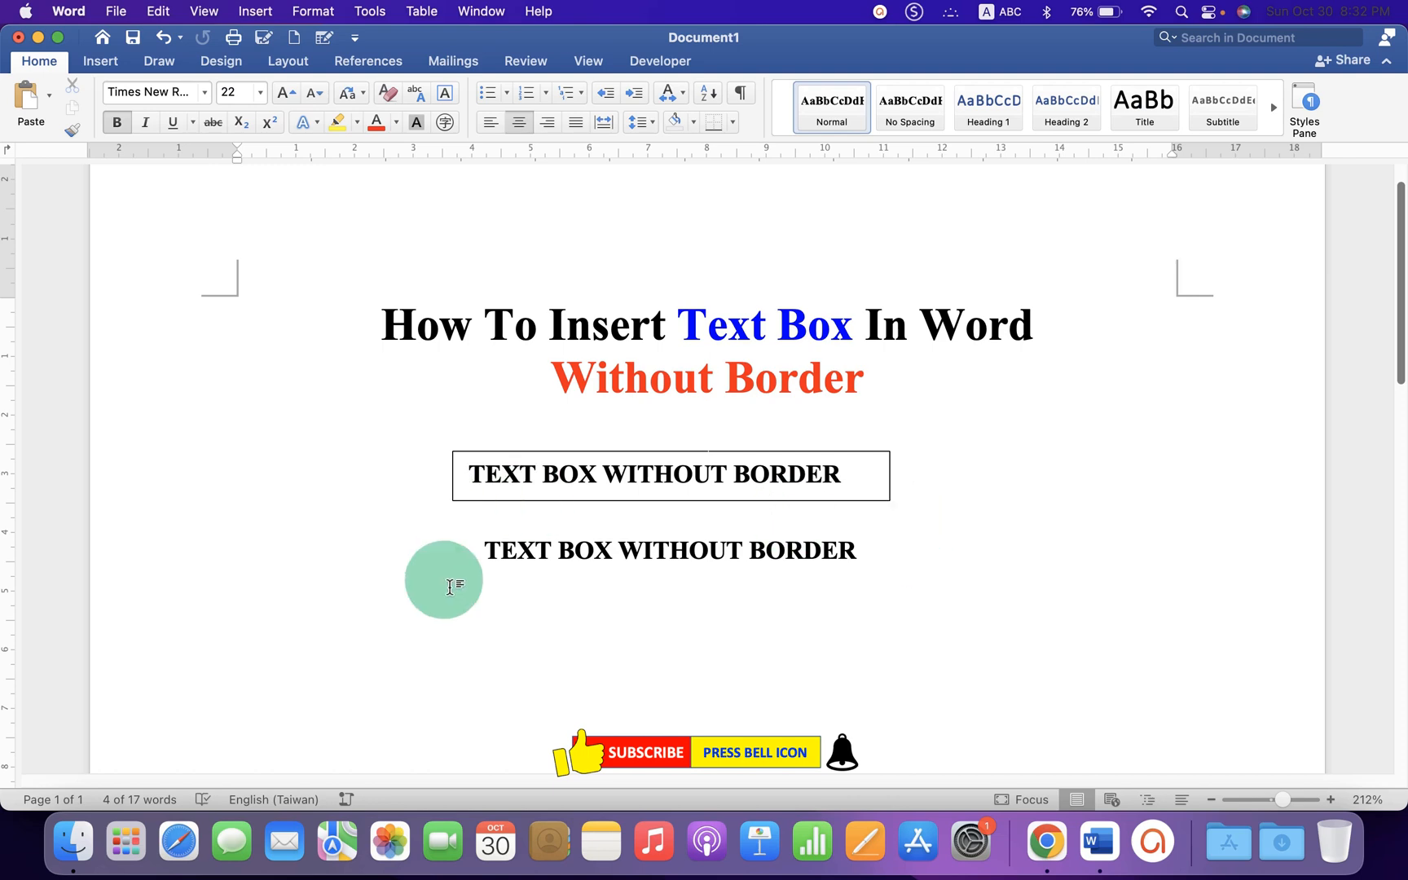
# Move the borderless text box slightly right beneath the outlined box and deselect it.
pyautogui.click(670, 549)
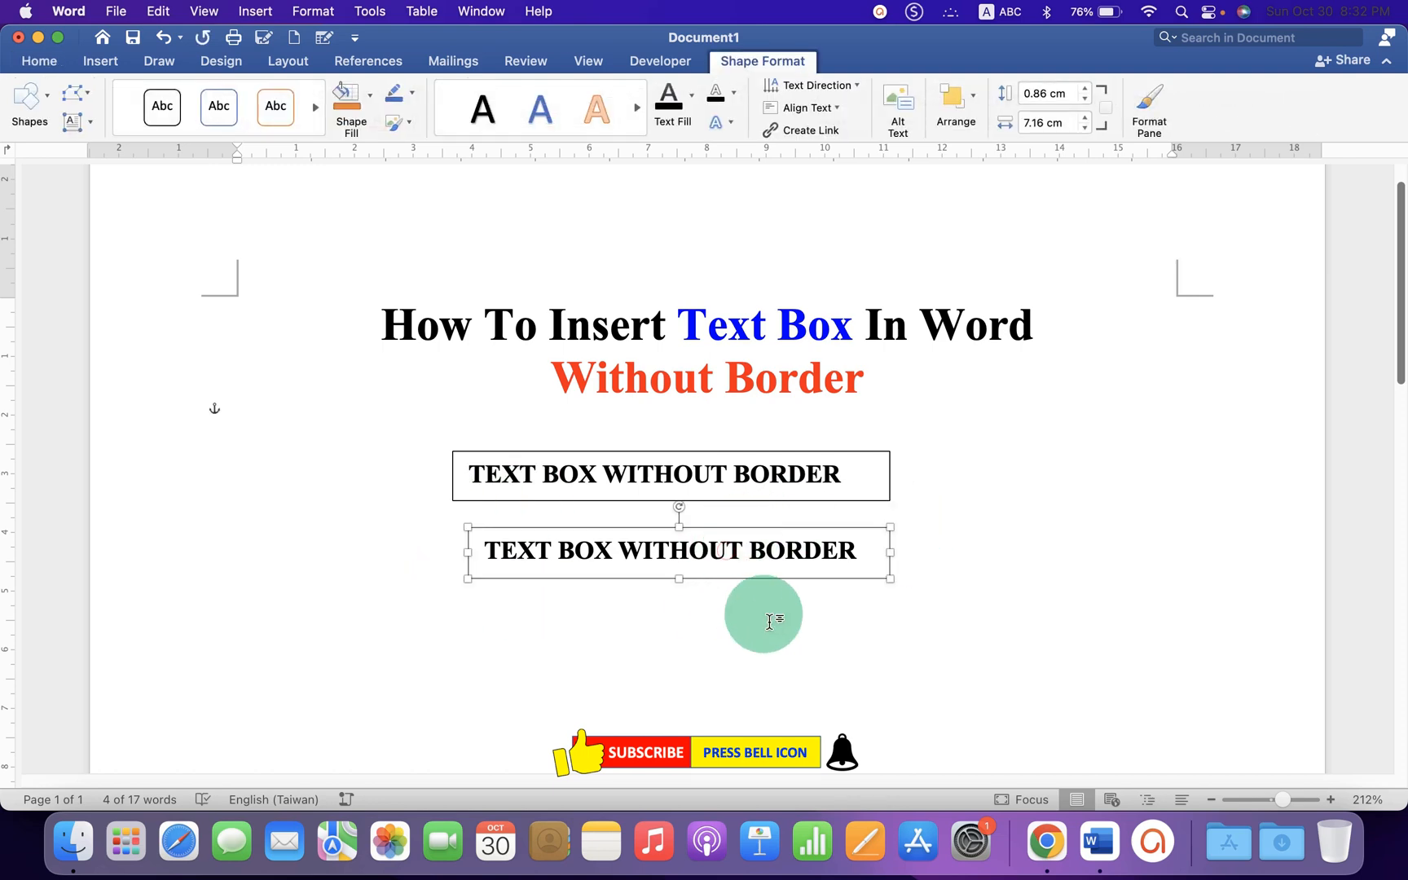
pyautogui.moveTo(789, 557)
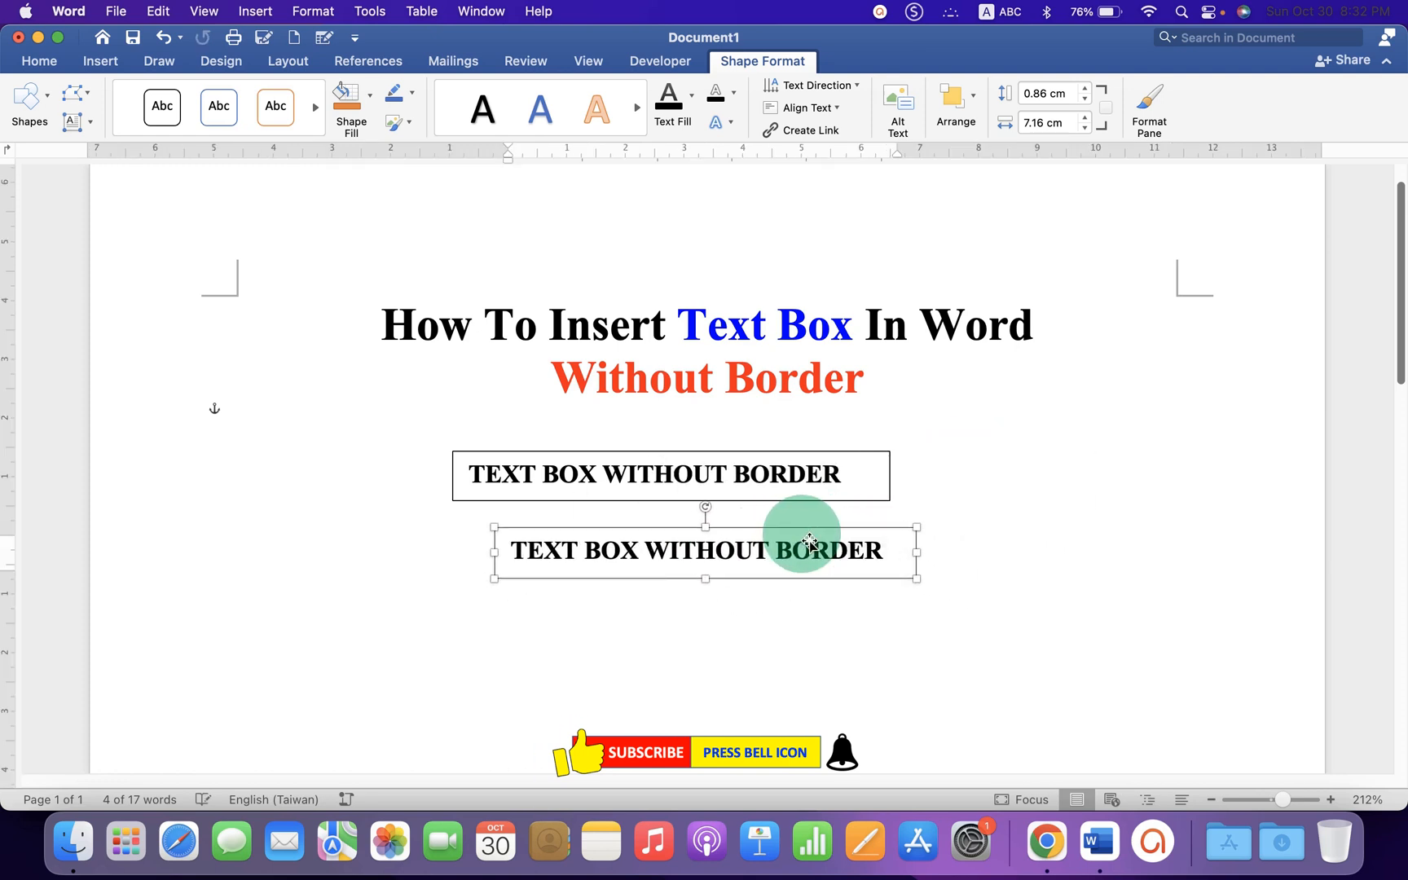
pyautogui.click(1046, 583)
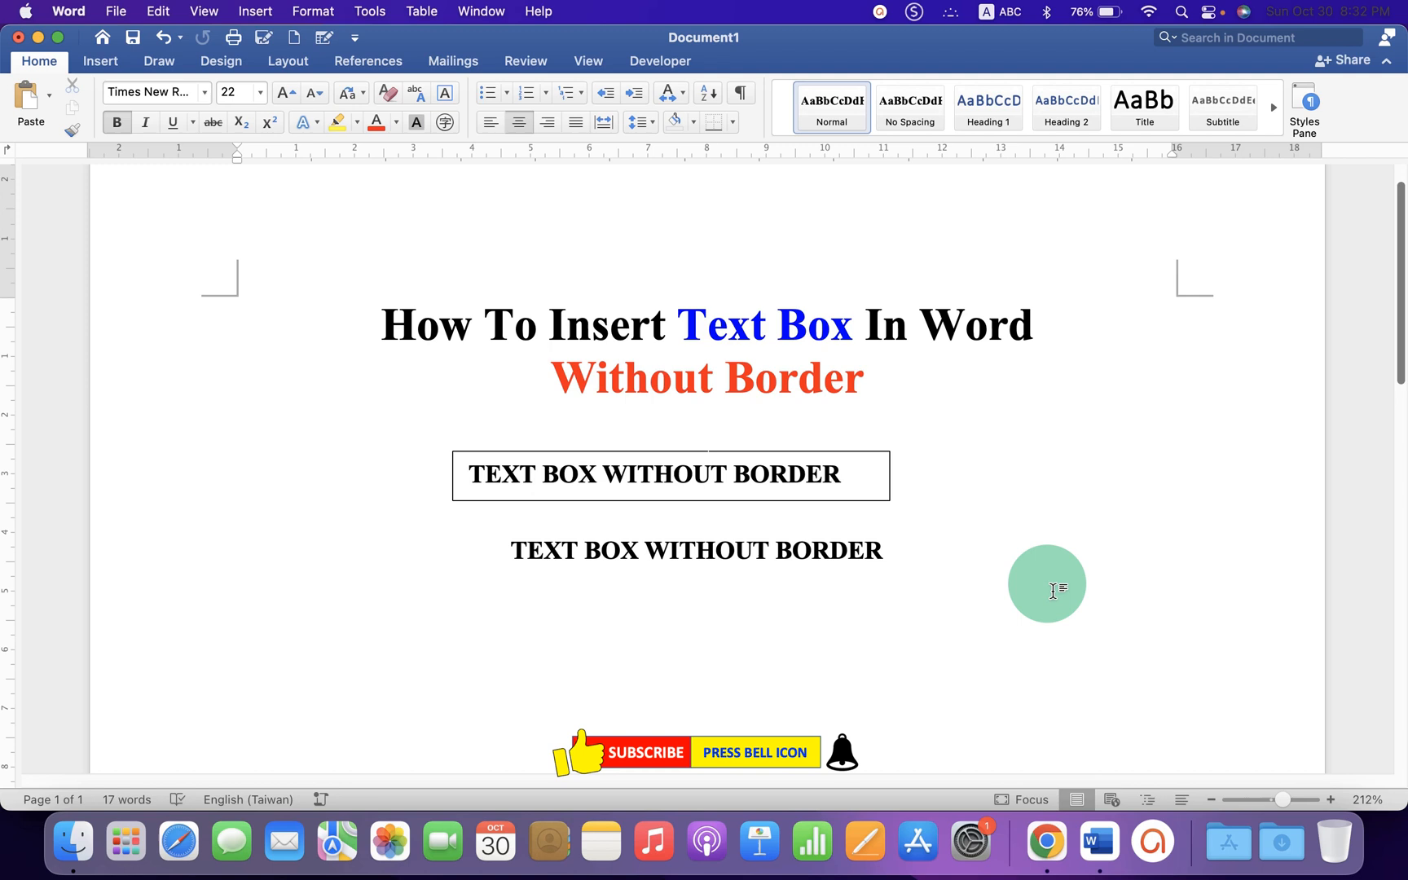